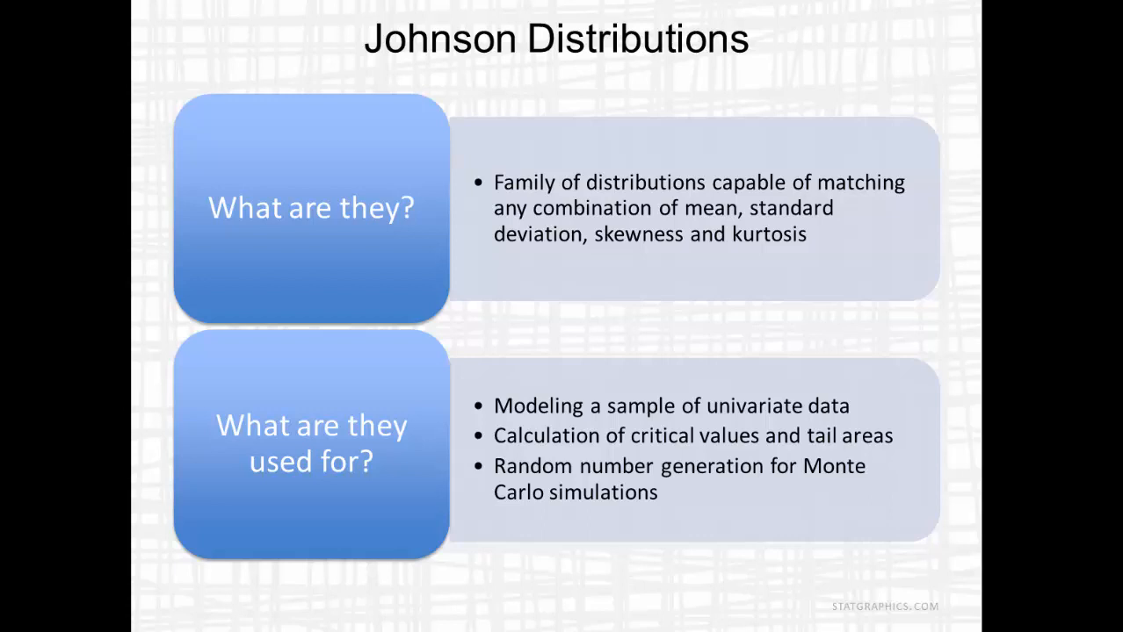
# Advance past the Johnson Distributions slide toward the Statgraphics resistivity datasheet.
pyautogui.press('Right')
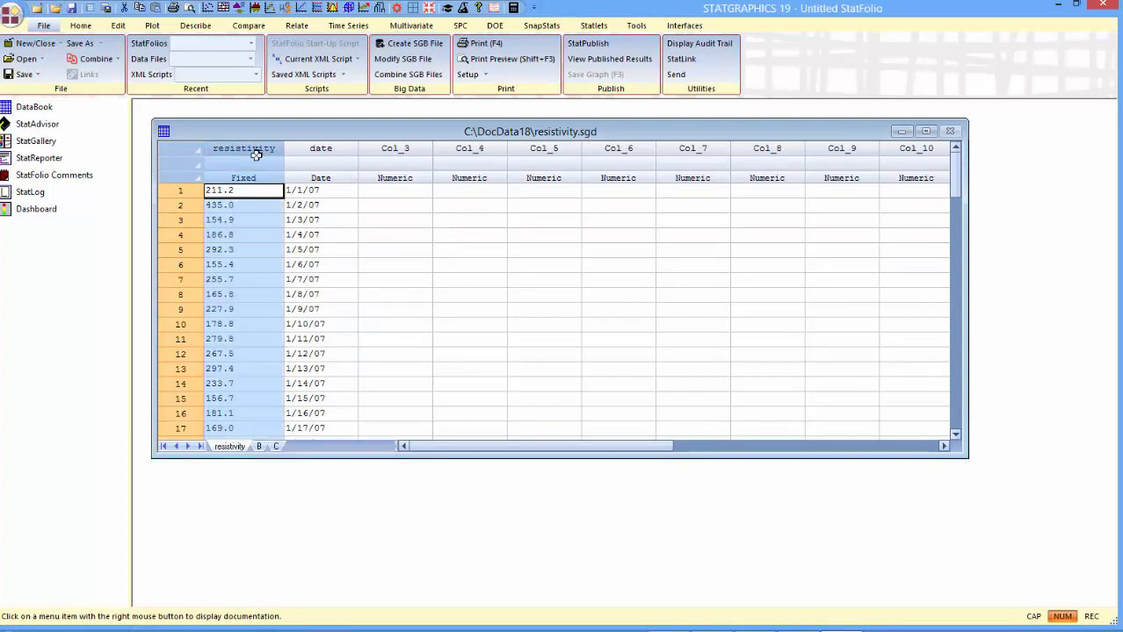
pyautogui.moveTo(592, 24)
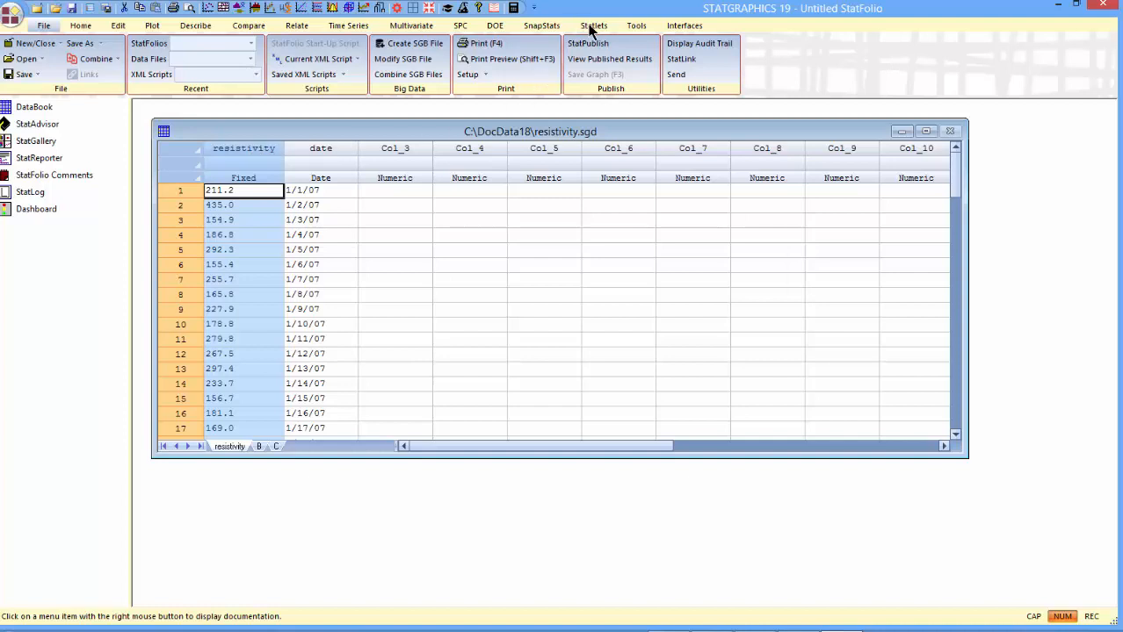
# Start an Interactive Histogram statlet with resistivity as the data column.
pyautogui.click(592, 24)
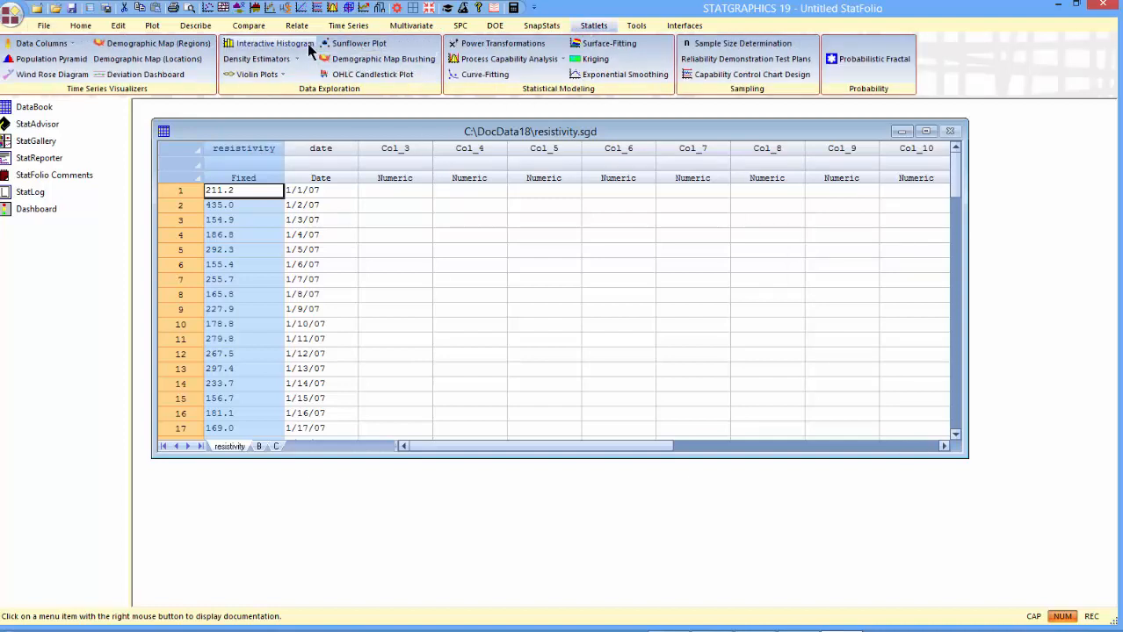
pyautogui.click(274, 42)
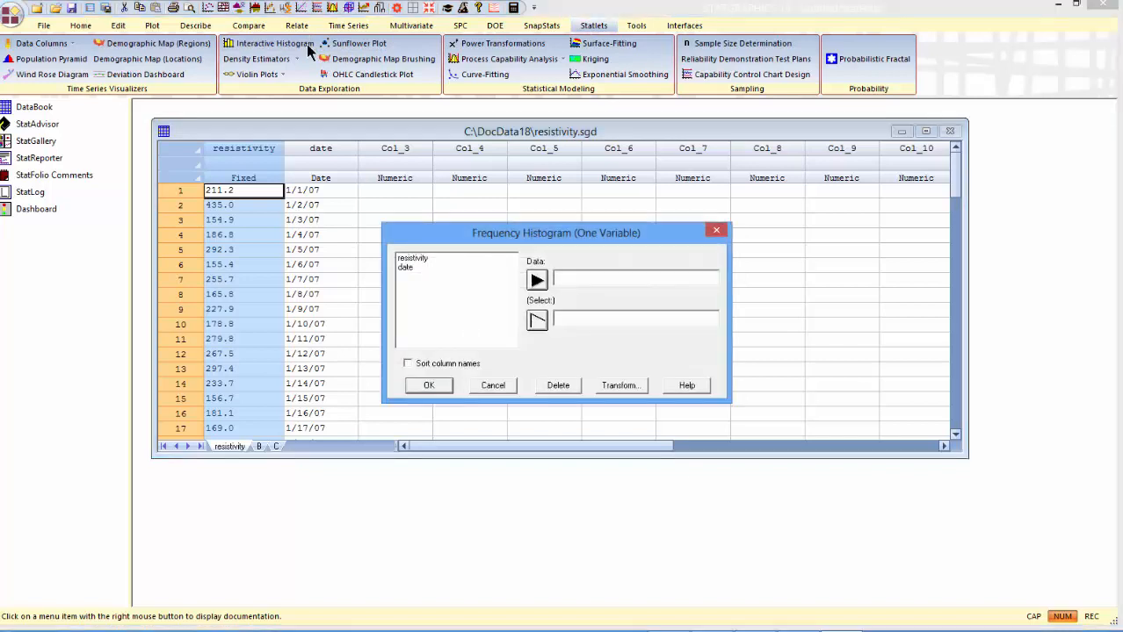
pyautogui.click(412, 257)
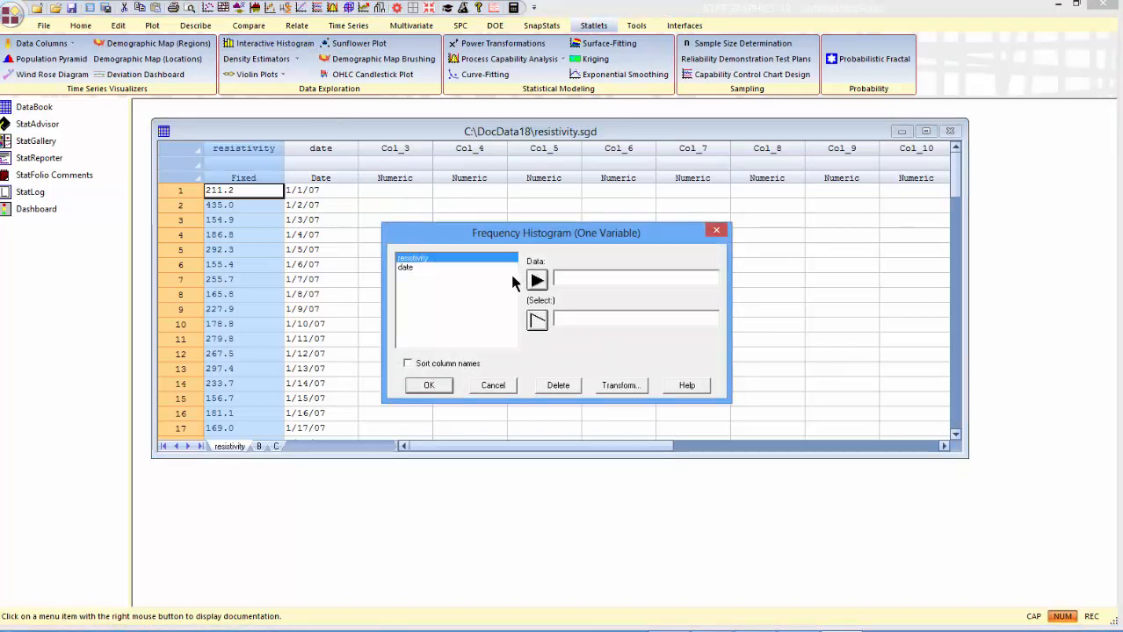
pyautogui.click(538, 280)
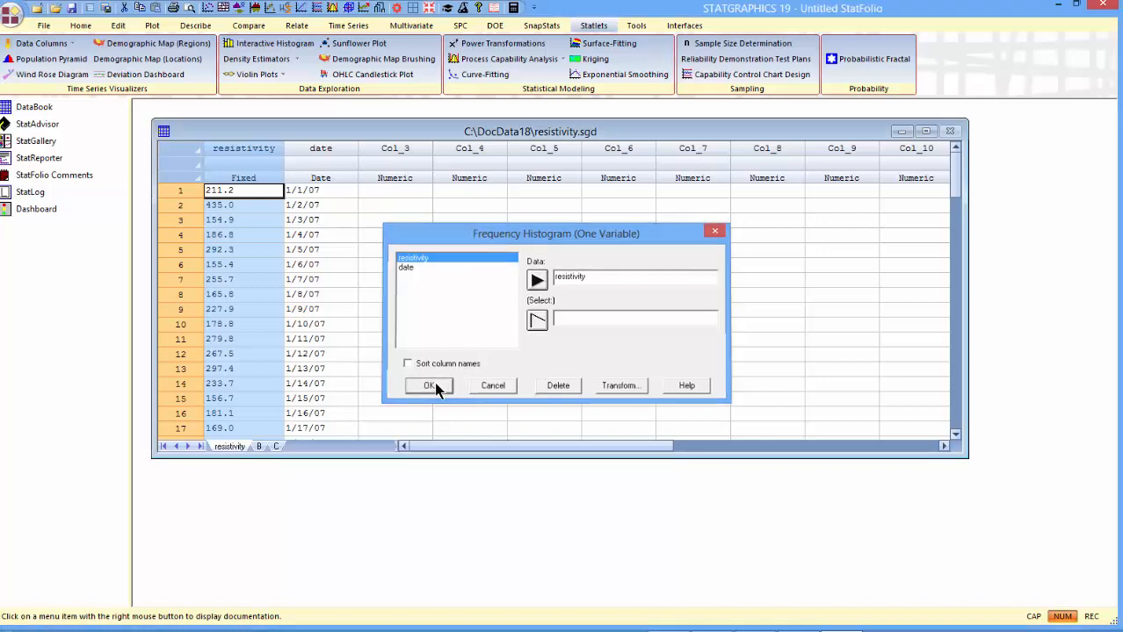
# Generate the resistivity histogram showing Mean=235.252, Std. Dev.=71.9428.
pyautogui.click(428, 387)
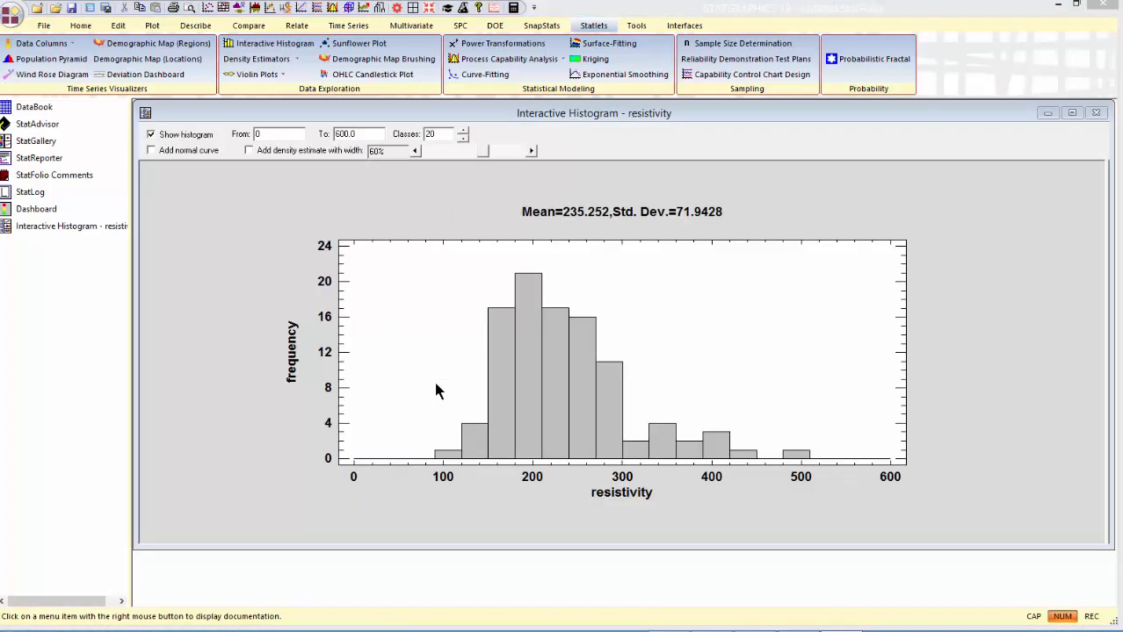
pyautogui.moveTo(583, 306)
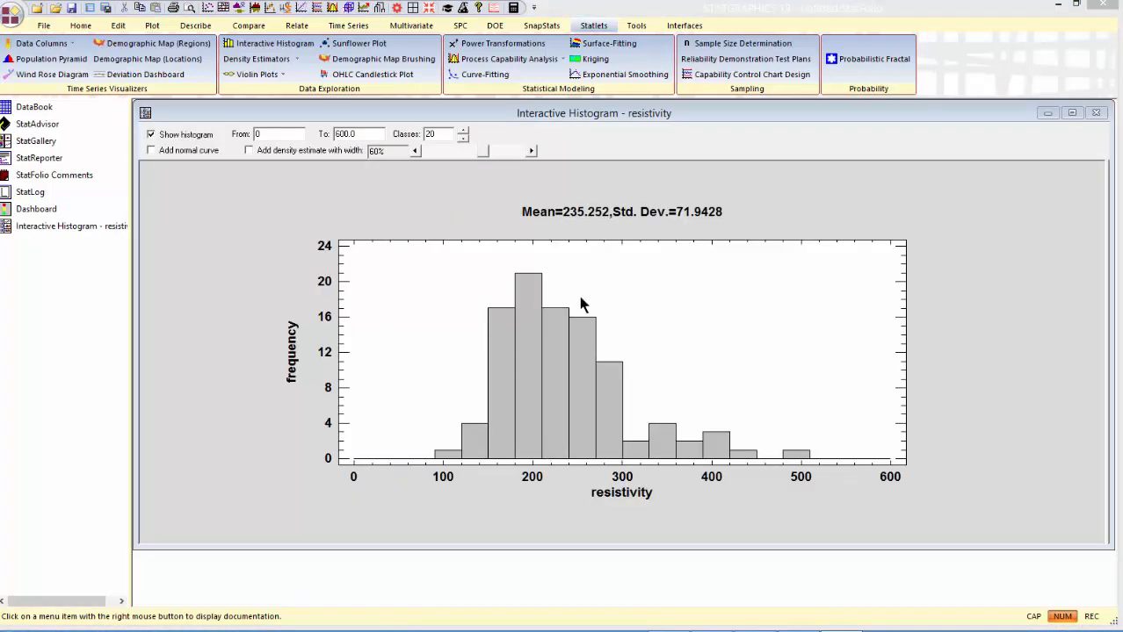
pyautogui.moveTo(924, 531)
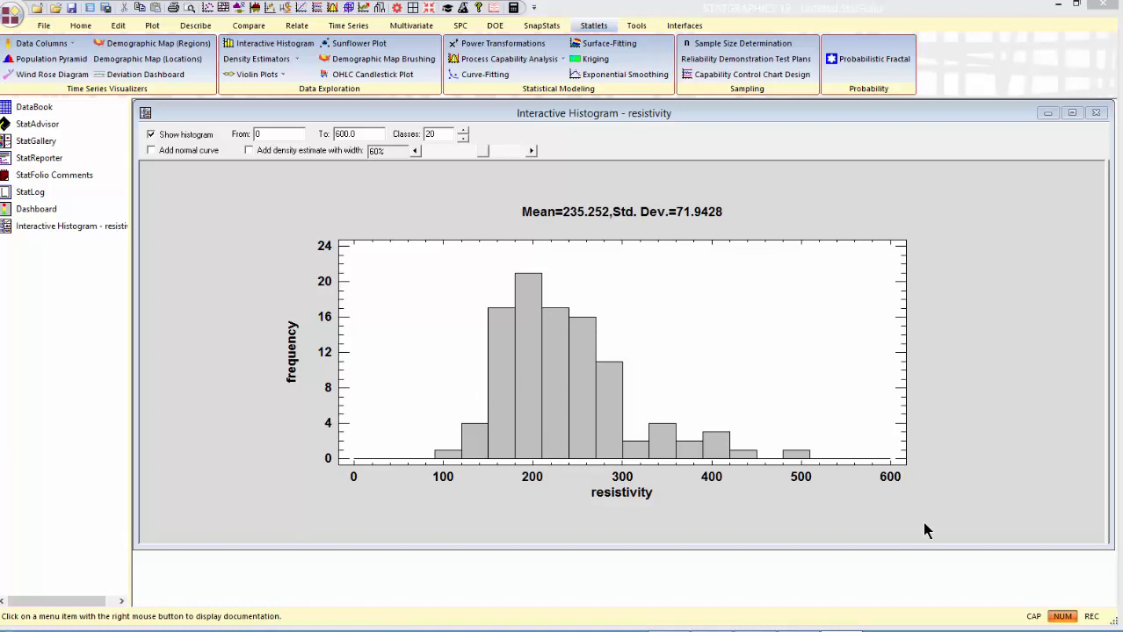
pyautogui.moveTo(694, 229)
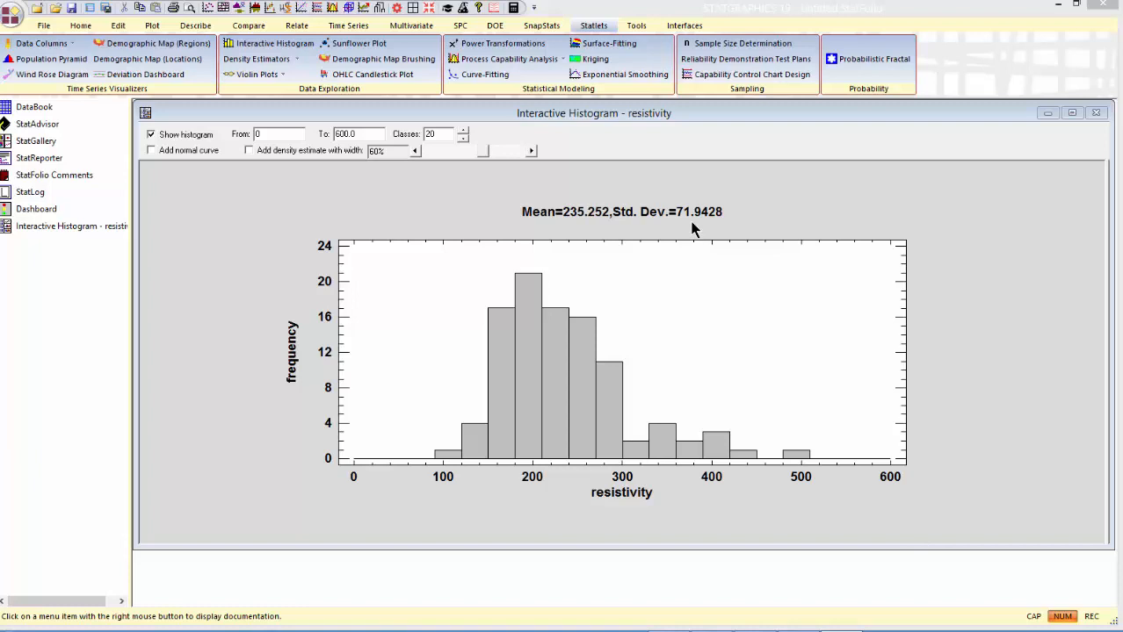
pyautogui.moveTo(509, 438)
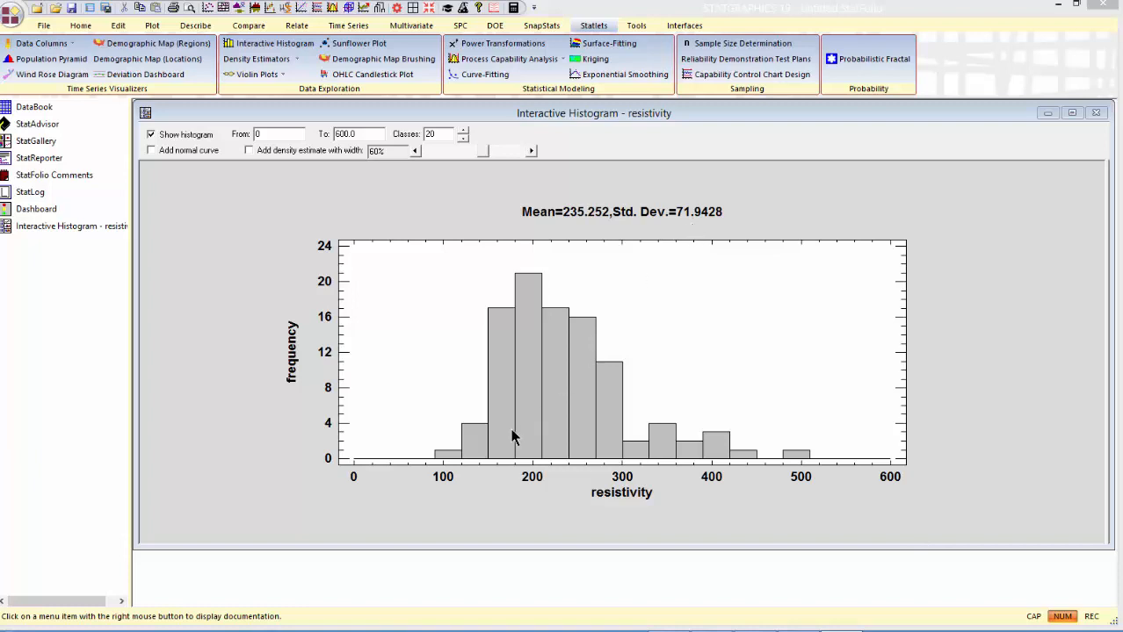
pyautogui.moveTo(770, 457)
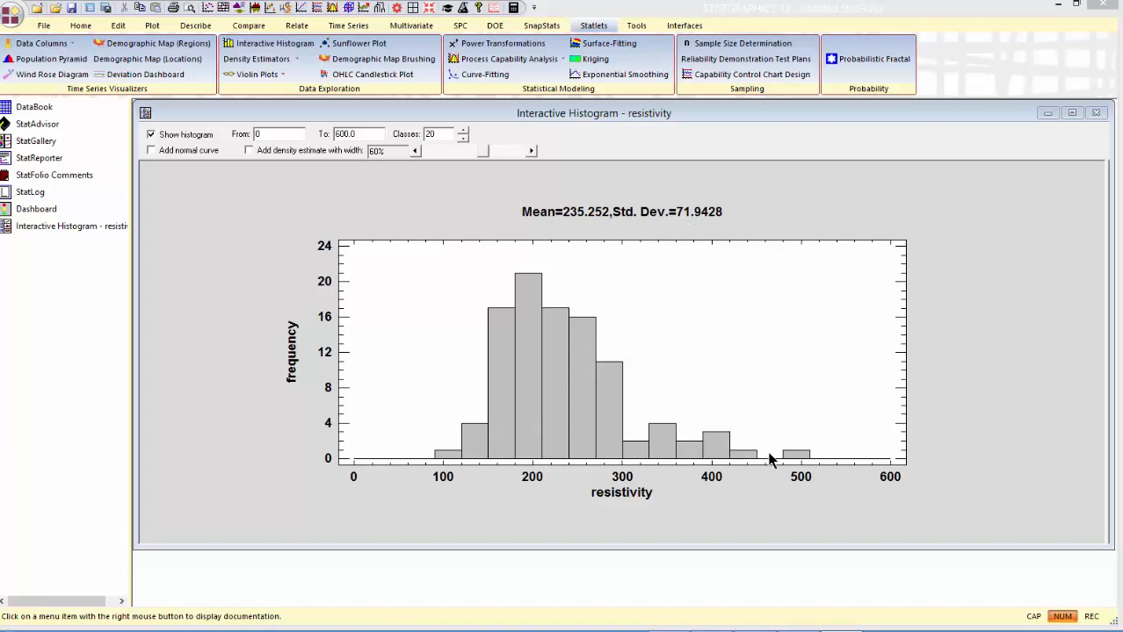
pyautogui.moveTo(743, 460)
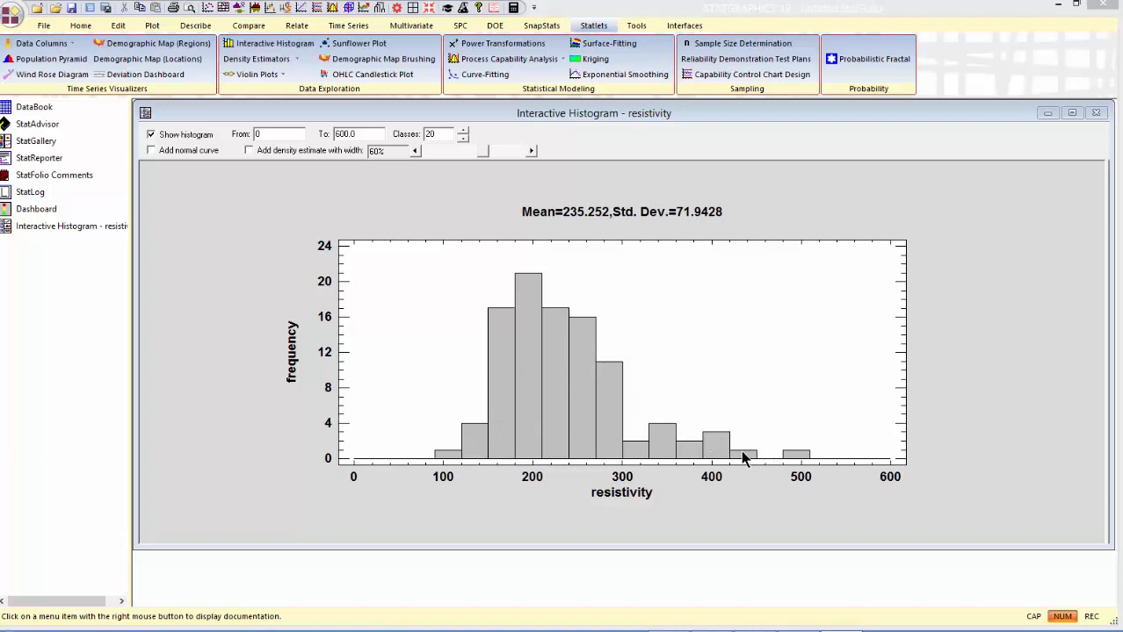
pyautogui.moveTo(301, 165)
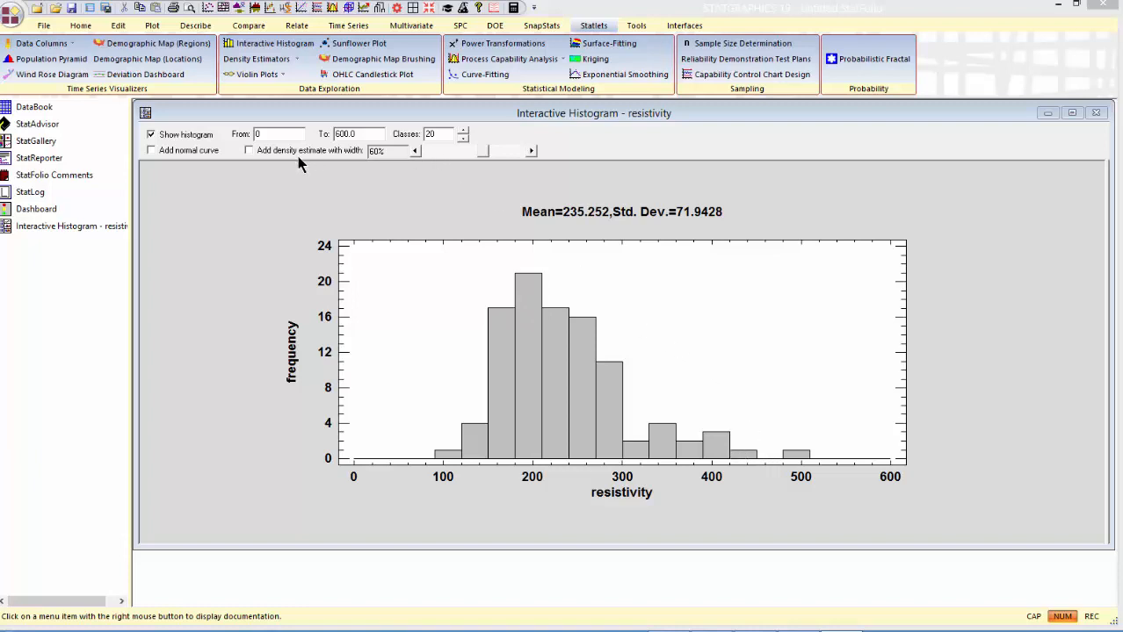
# Overlay a nonparametric density estimate on the histogram with width narrowed from 60% to 25%.
pyautogui.click(250, 151)
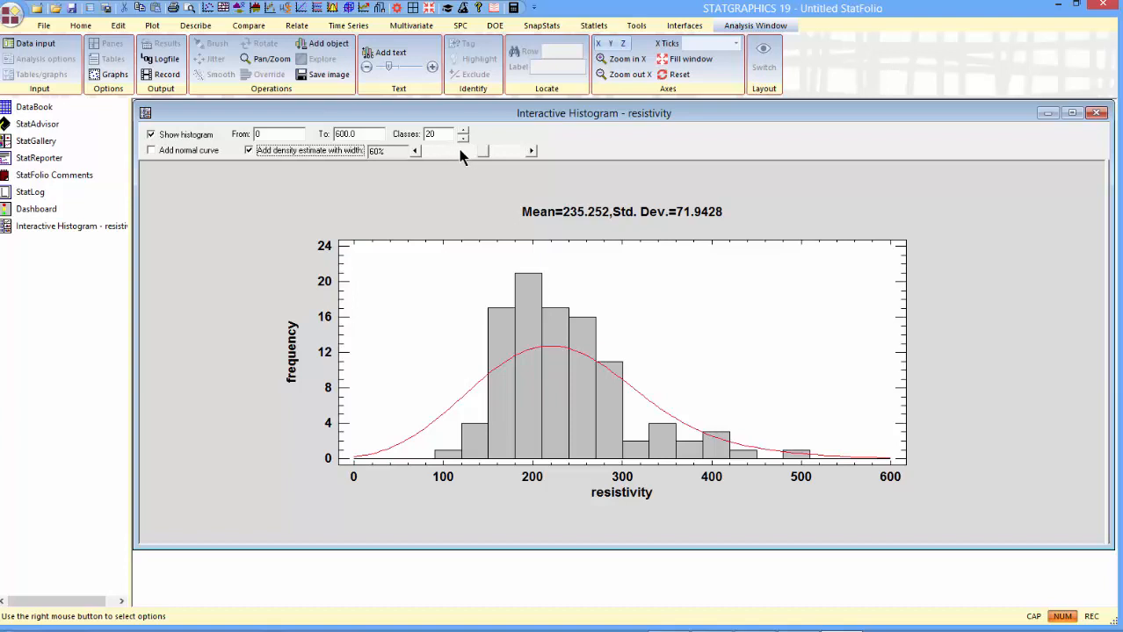
pyautogui.moveTo(480, 162)
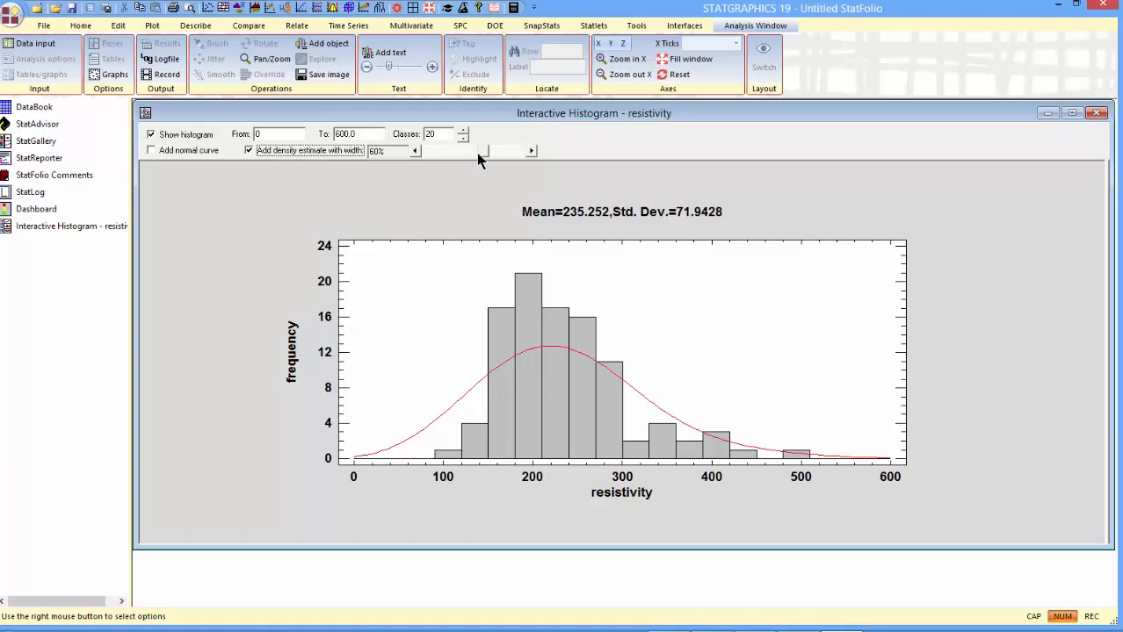
pyautogui.moveTo(492, 151); pyautogui.dragTo(442, 152)
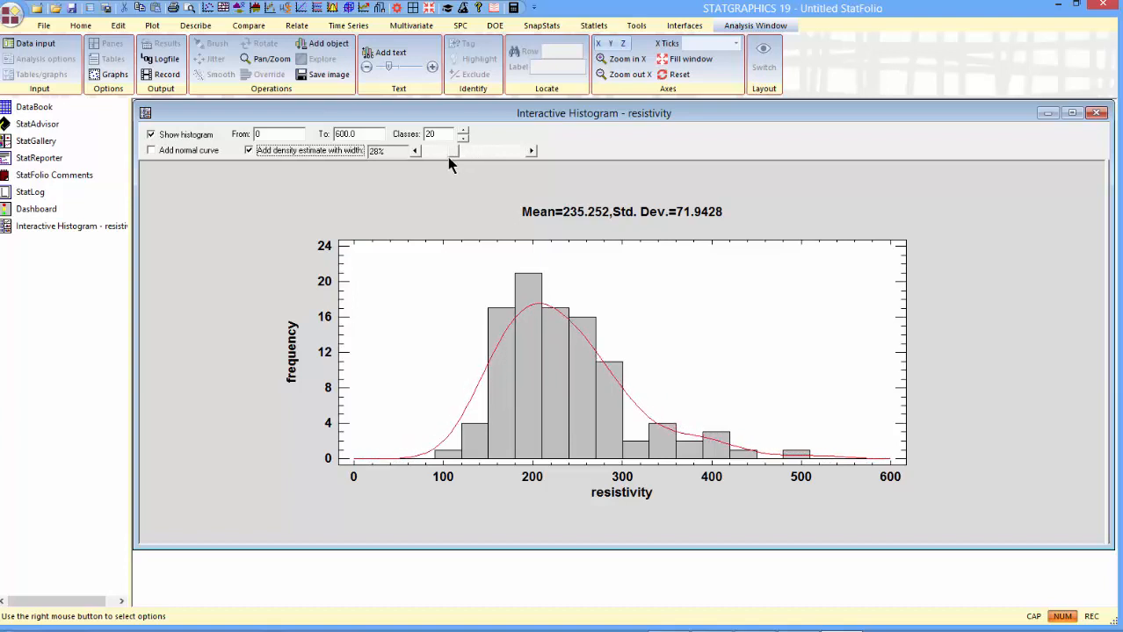
pyautogui.click(415, 151)
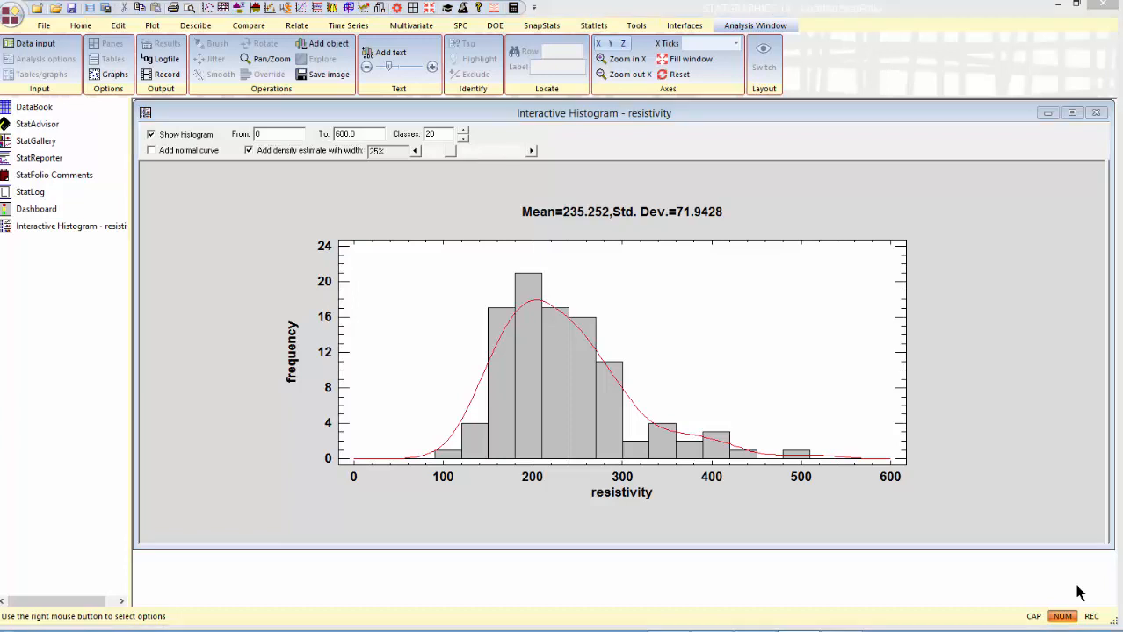
pyautogui.moveTo(1075, 594)
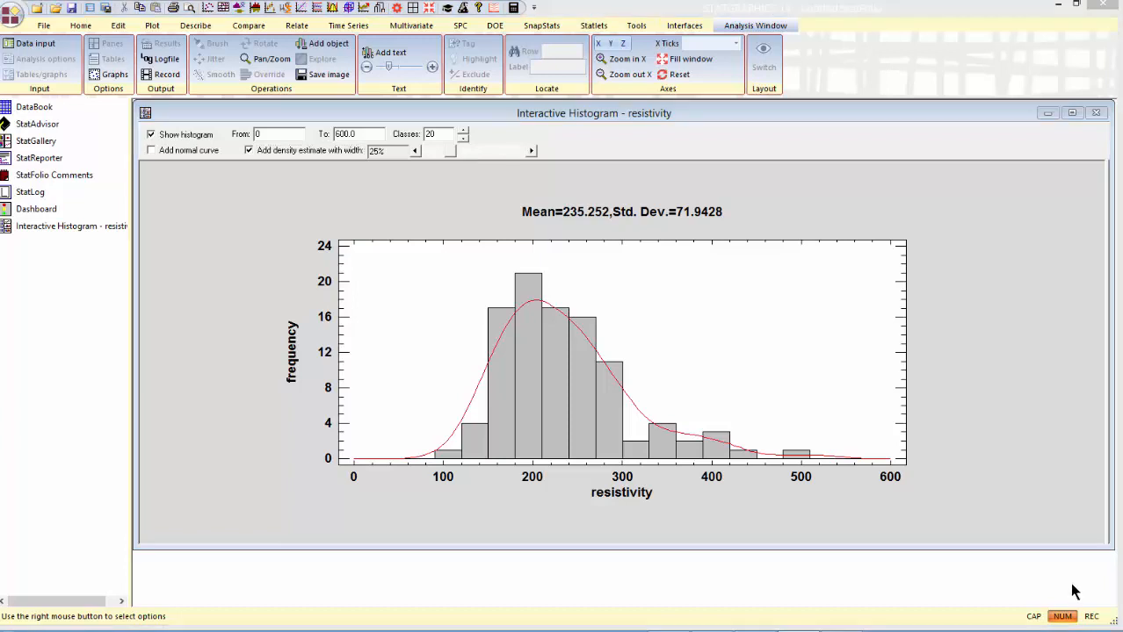
pyautogui.moveTo(548, 148)
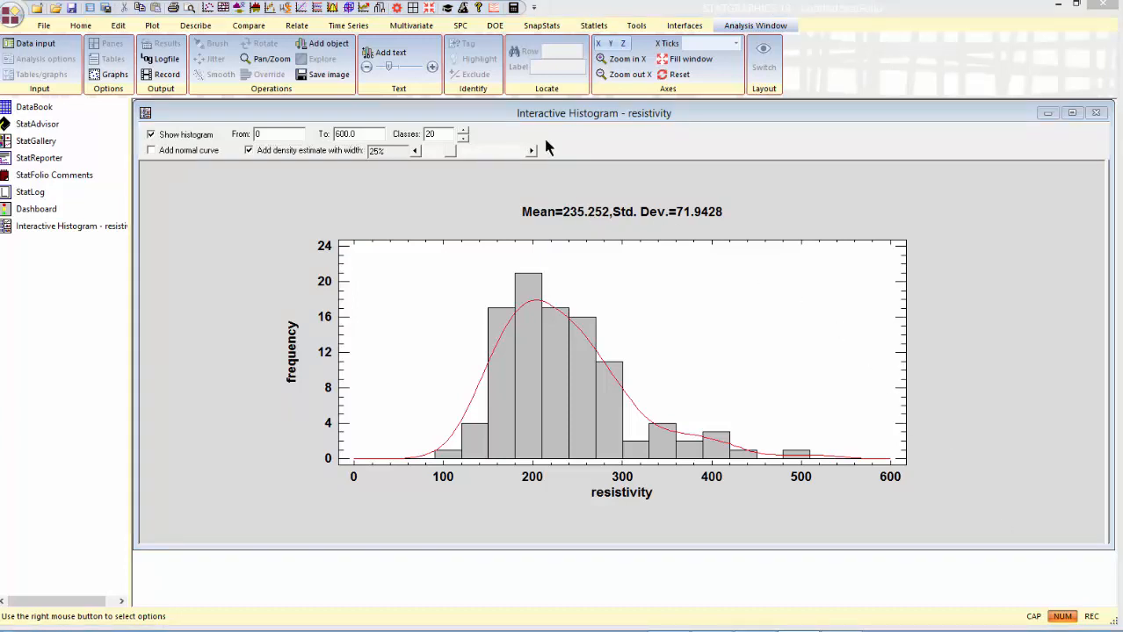
# Start Distribution Fitting (Uncensored Data) from Describe with resistivity as the data.
pyautogui.click(189, 25)
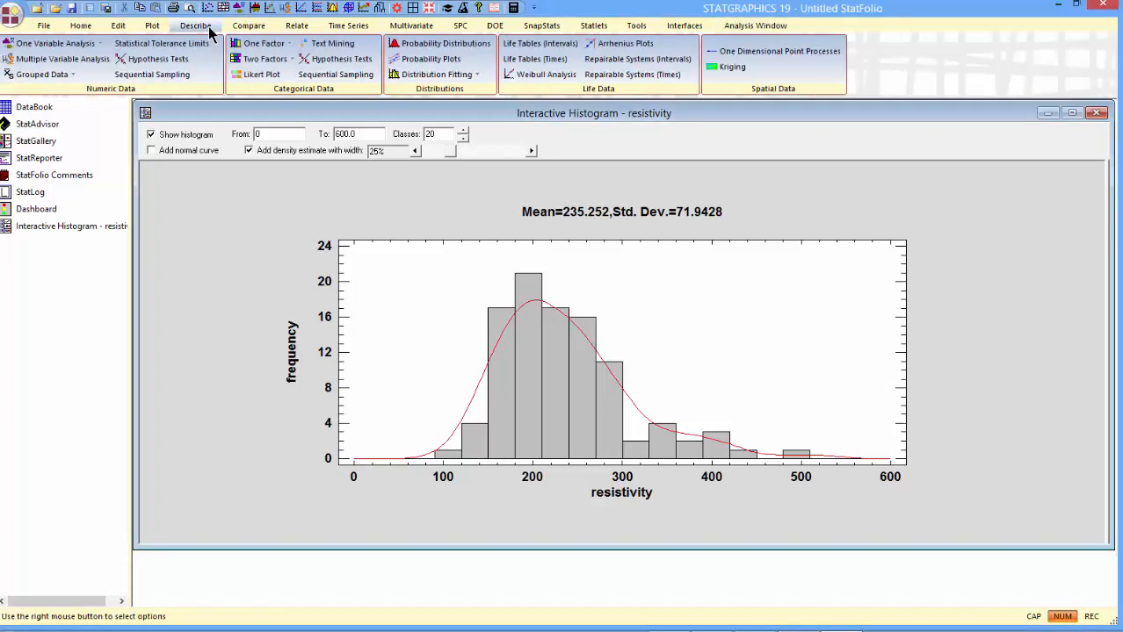
pyautogui.click(439, 73)
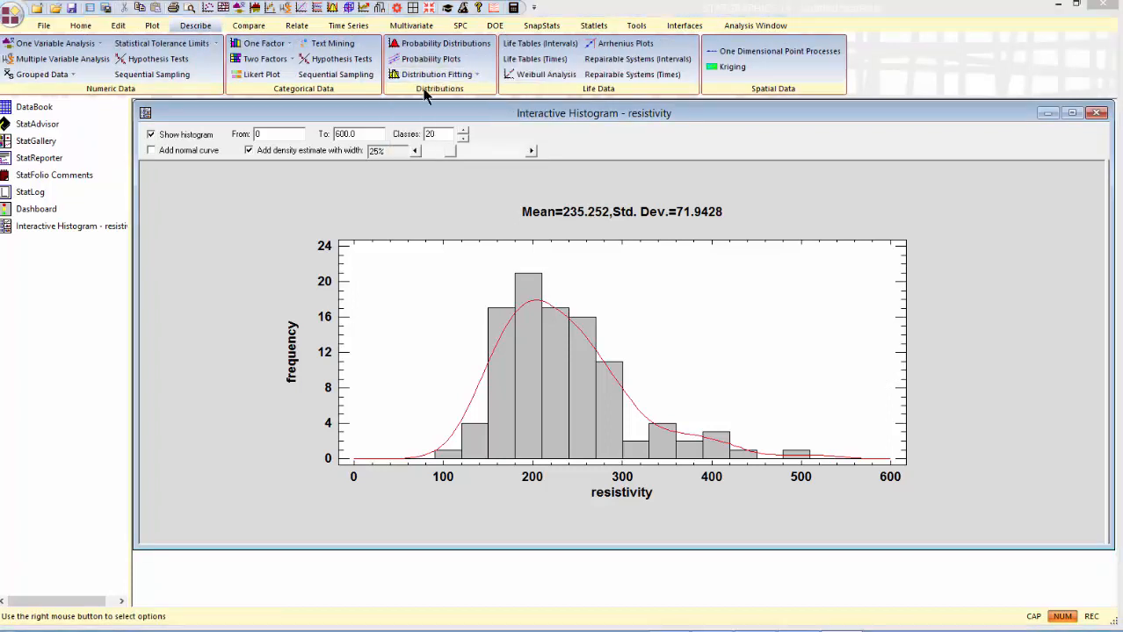
pyautogui.click(434, 74)
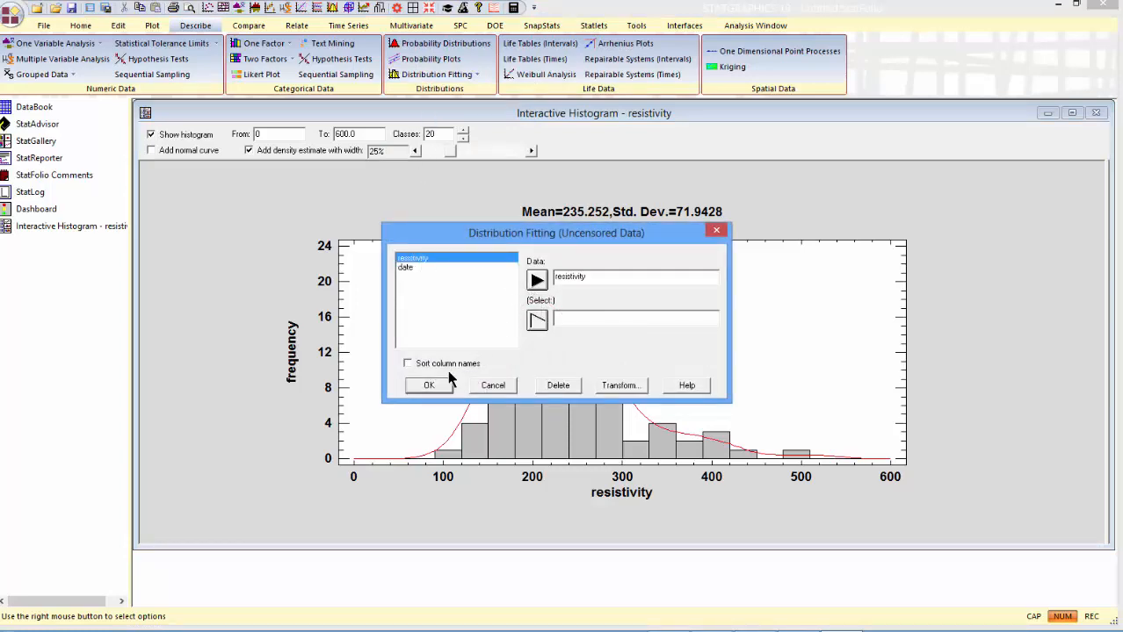
pyautogui.click(431, 386)
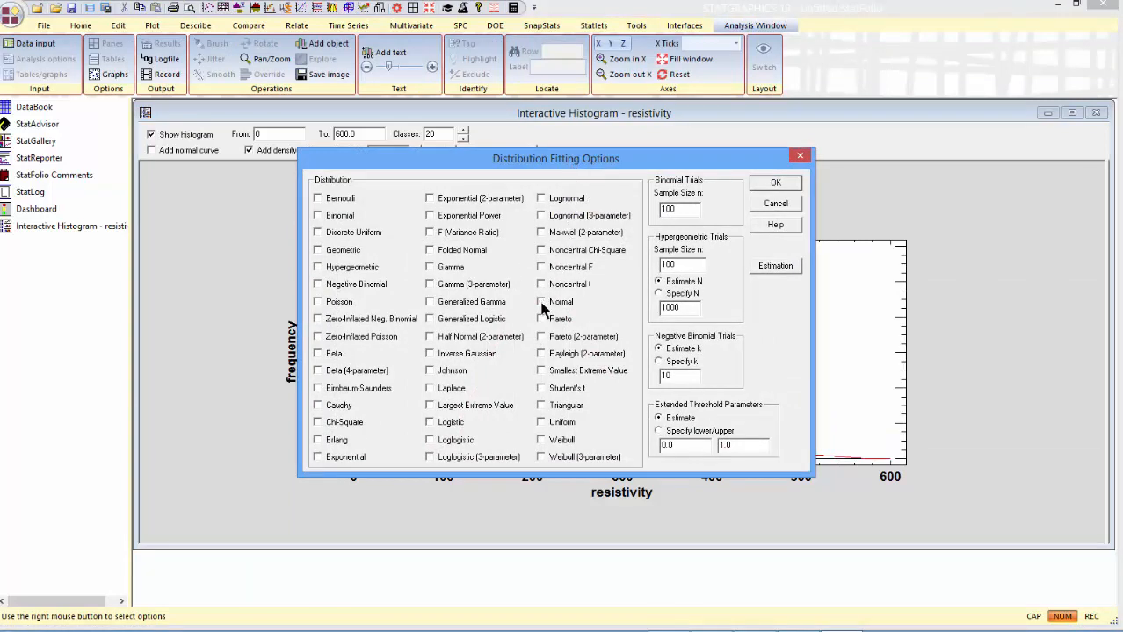
pyautogui.moveTo(438, 376)
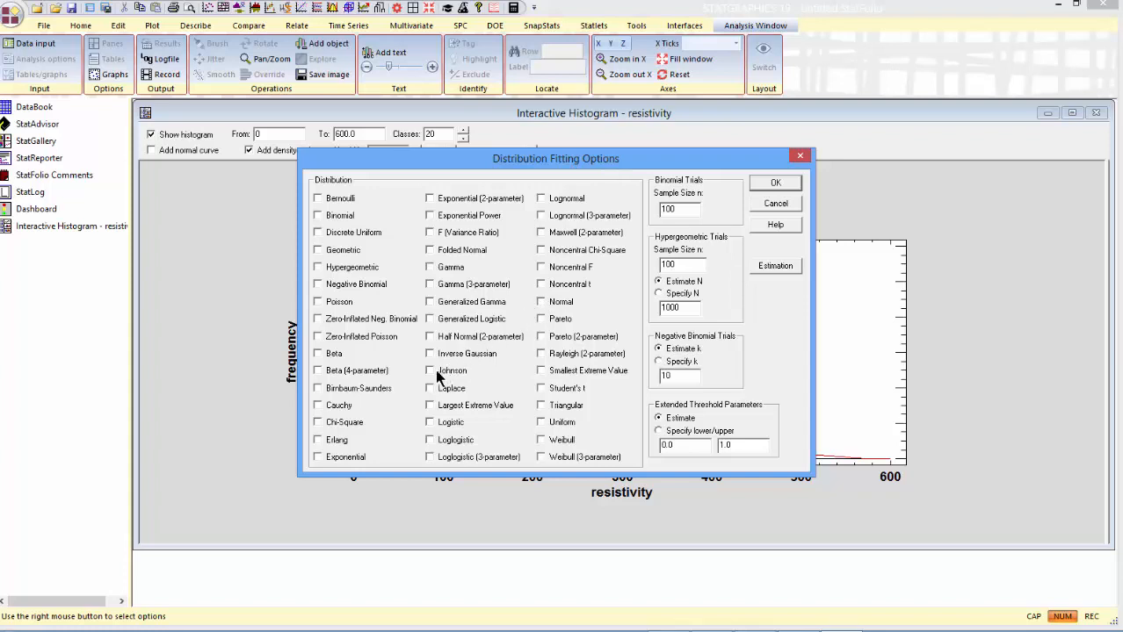
# Select the Johnson family as the distribution to fit and confirm.
pyautogui.click(430, 371)
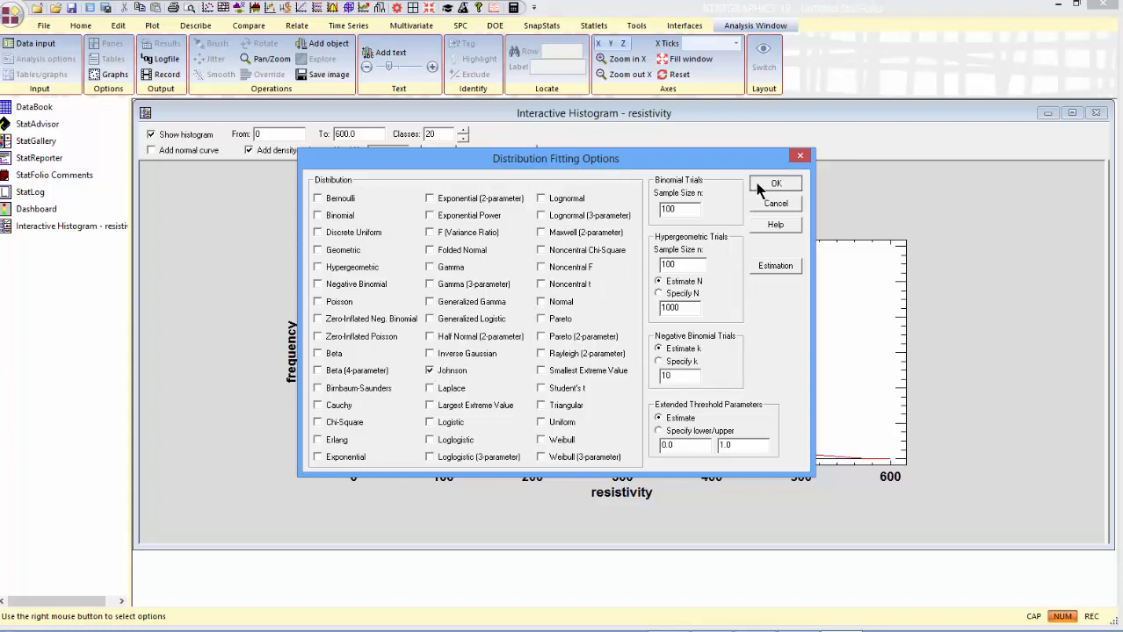
pyautogui.click(774, 185)
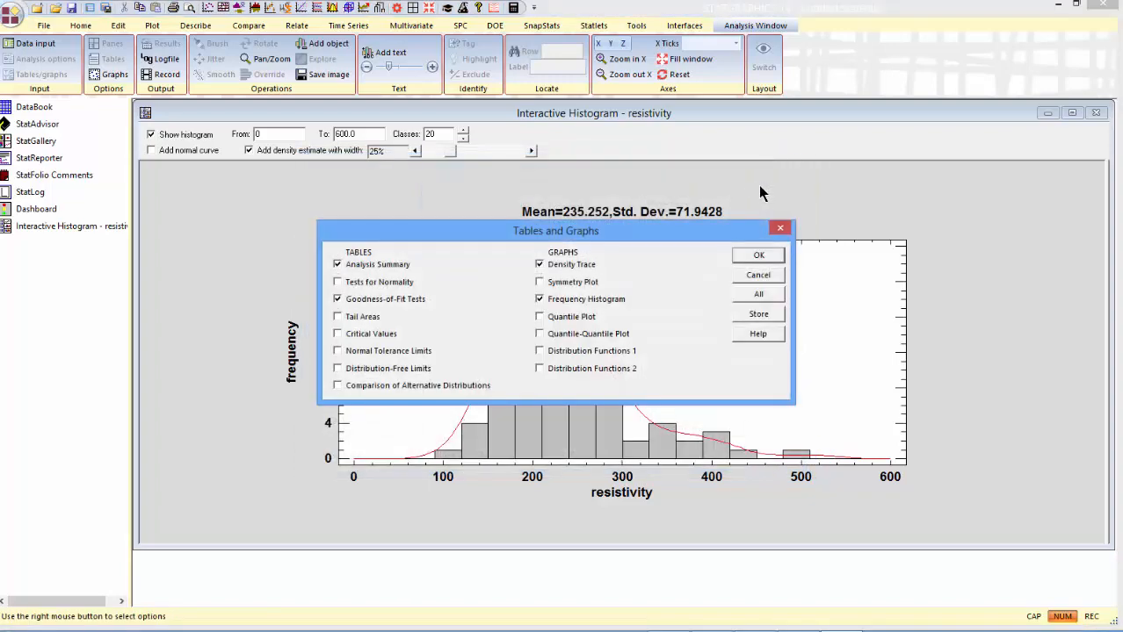
# Accept the default tables and graphs to produce the Johnson SB fit of the 100 resistivity values.
pyautogui.click(757, 254)
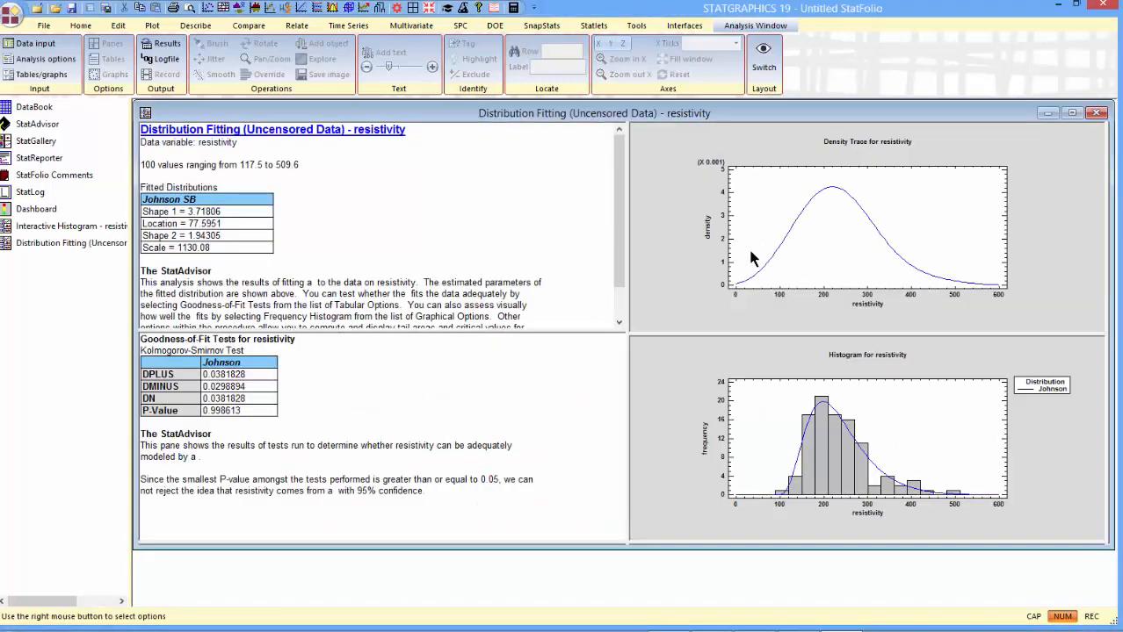
pyautogui.moveTo(724, 361)
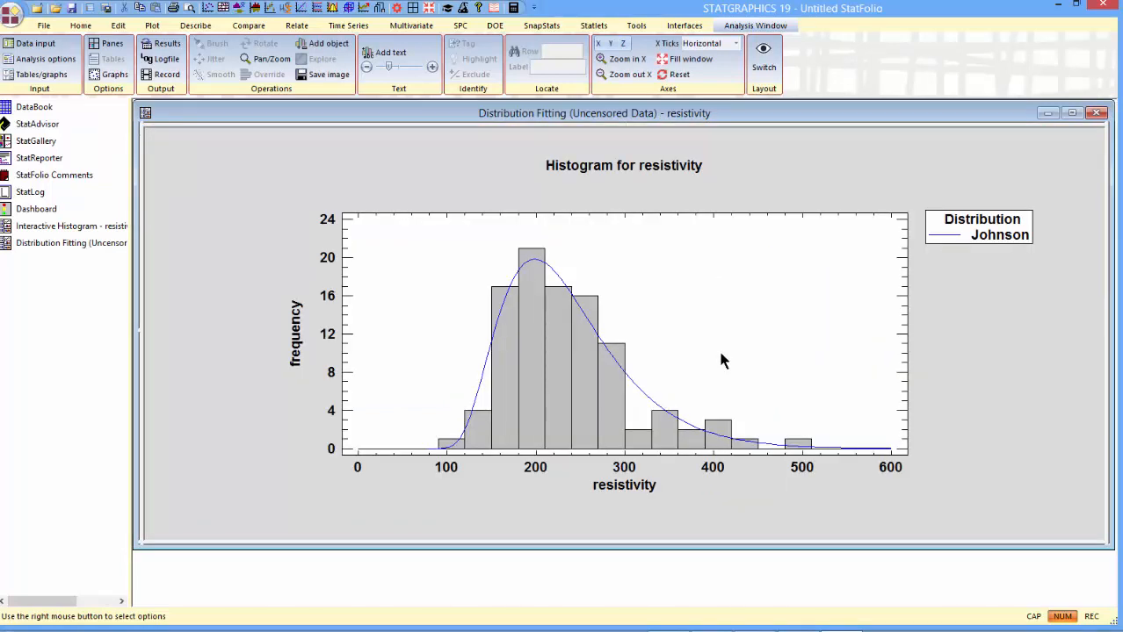
pyautogui.moveTo(552, 313)
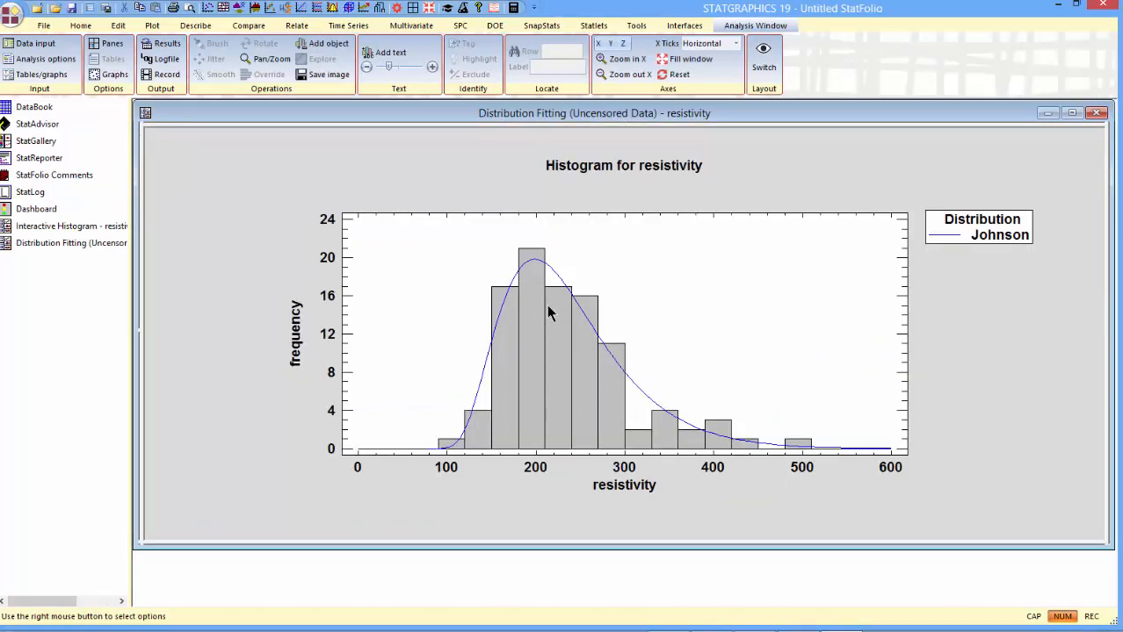
pyautogui.moveTo(710, 437)
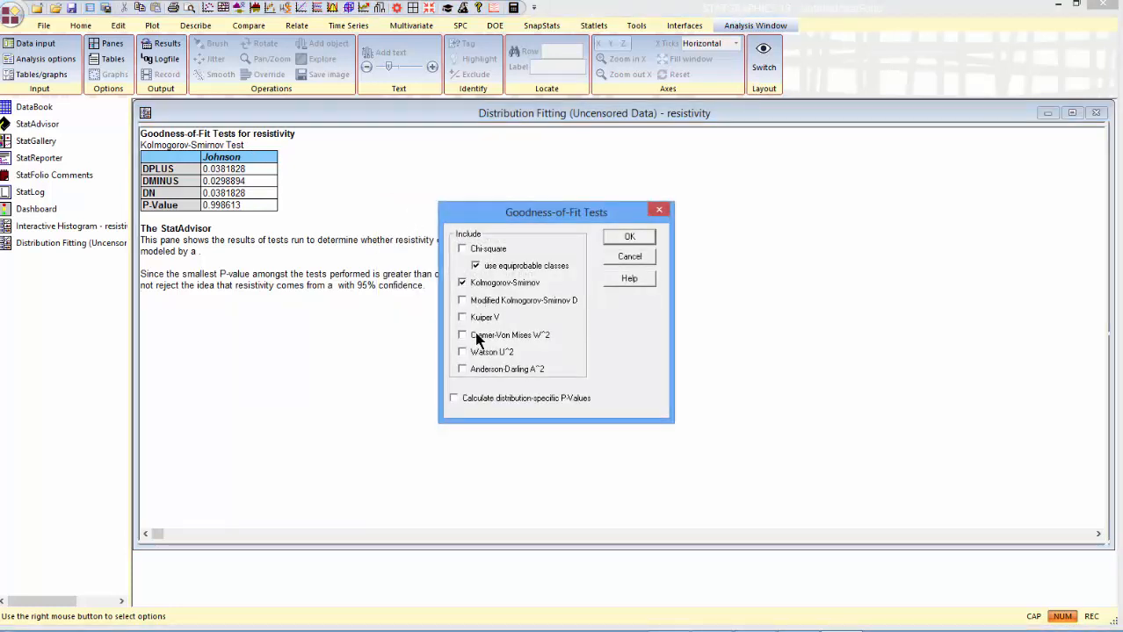
# Add the Anderson-Darling A^2 test to the goodness-of-fit results beside Kolmogorov-Smirnov.
pyautogui.click(462, 369)
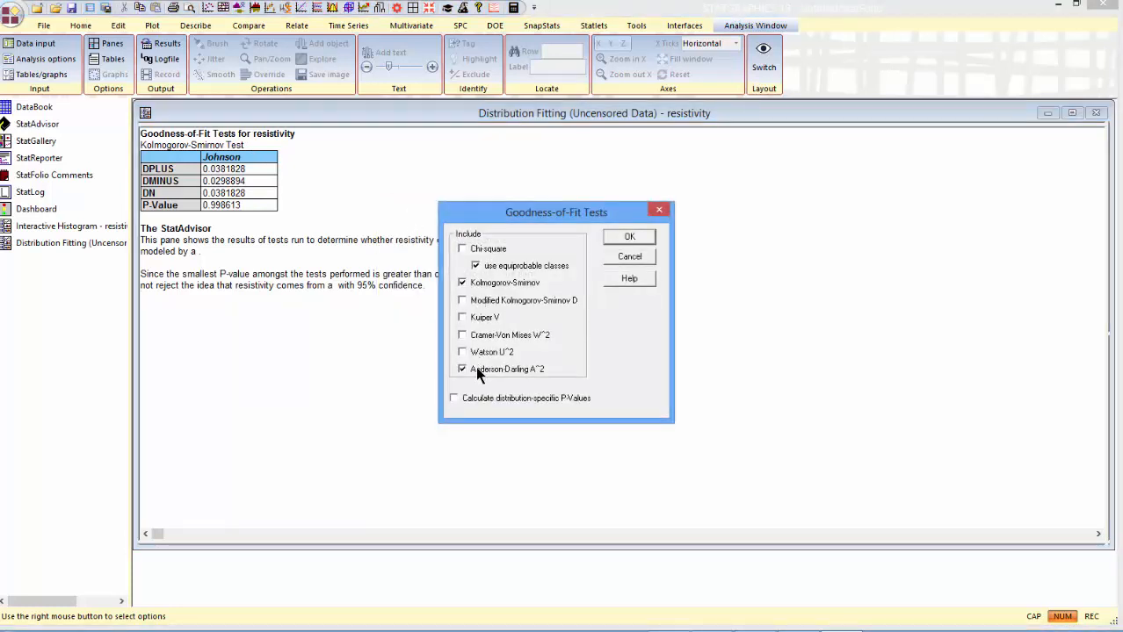
pyautogui.click(629, 236)
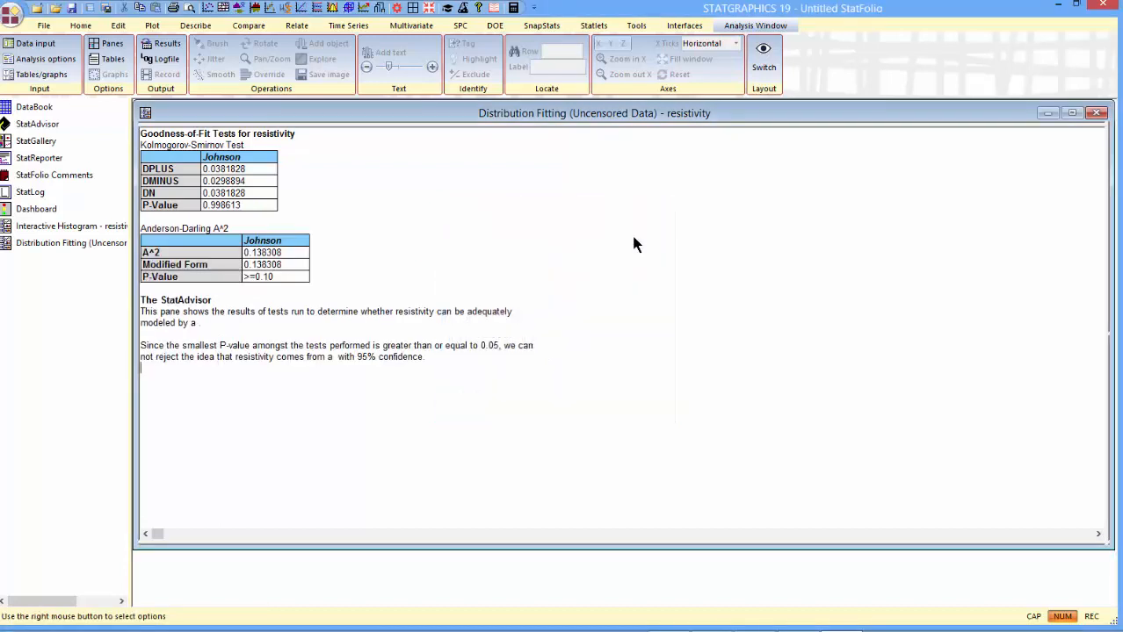
pyautogui.moveTo(286, 197)
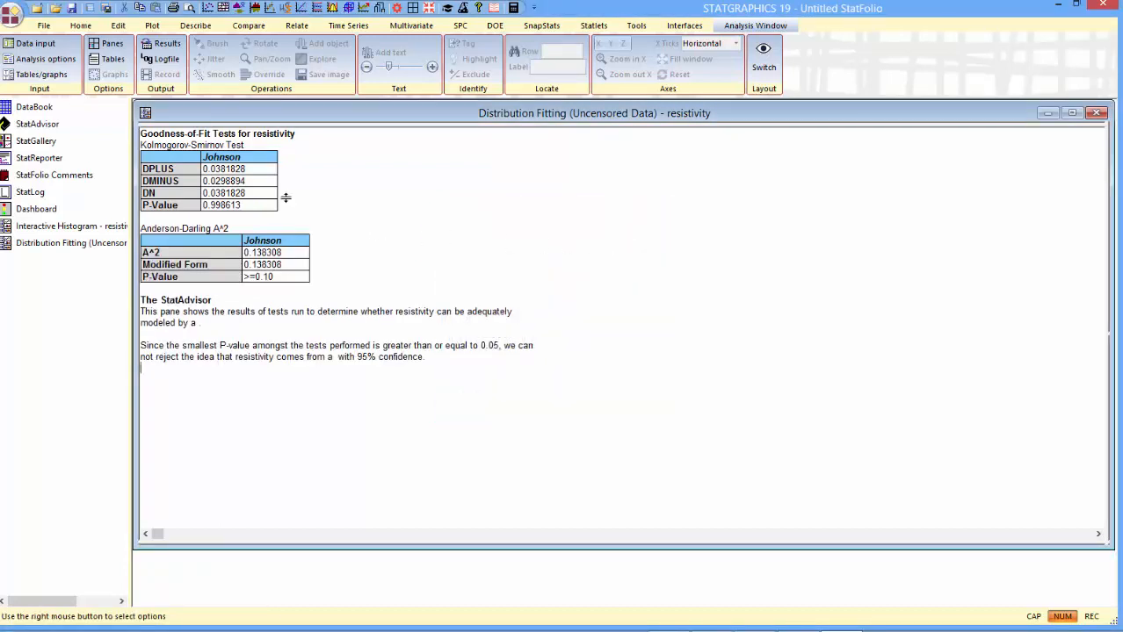
pyautogui.moveTo(264, 207)
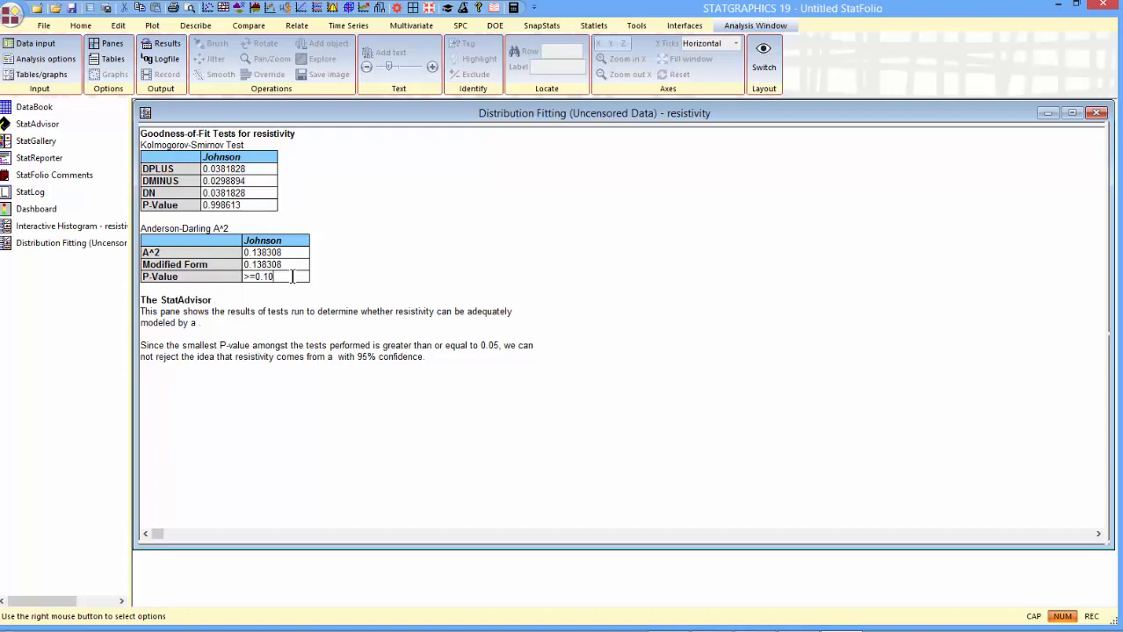
pyautogui.moveTo(482, 244)
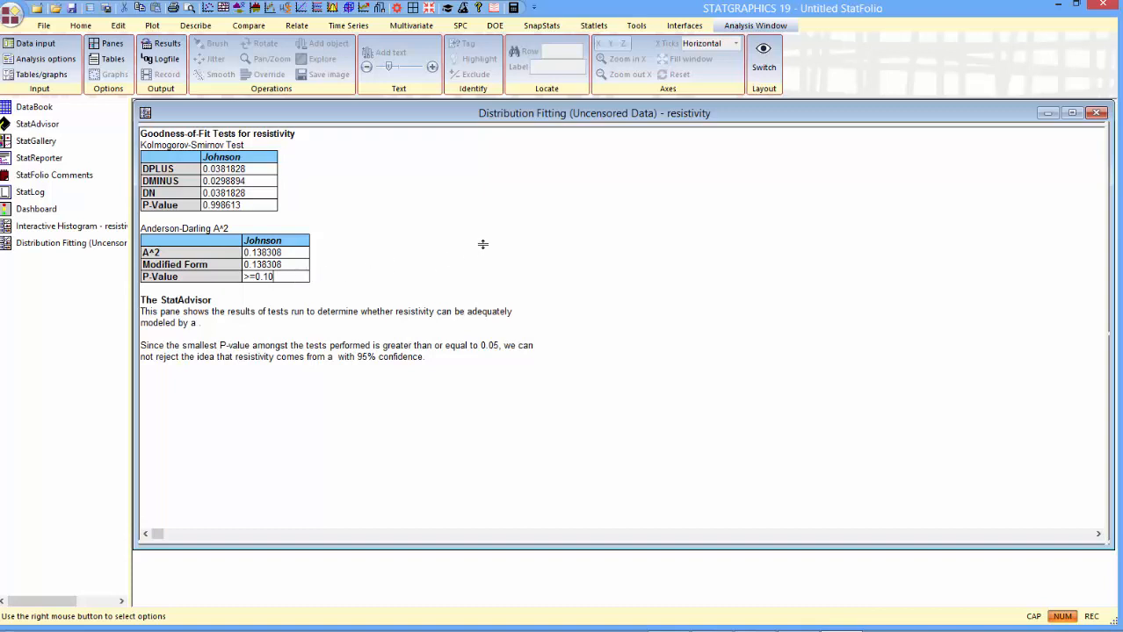